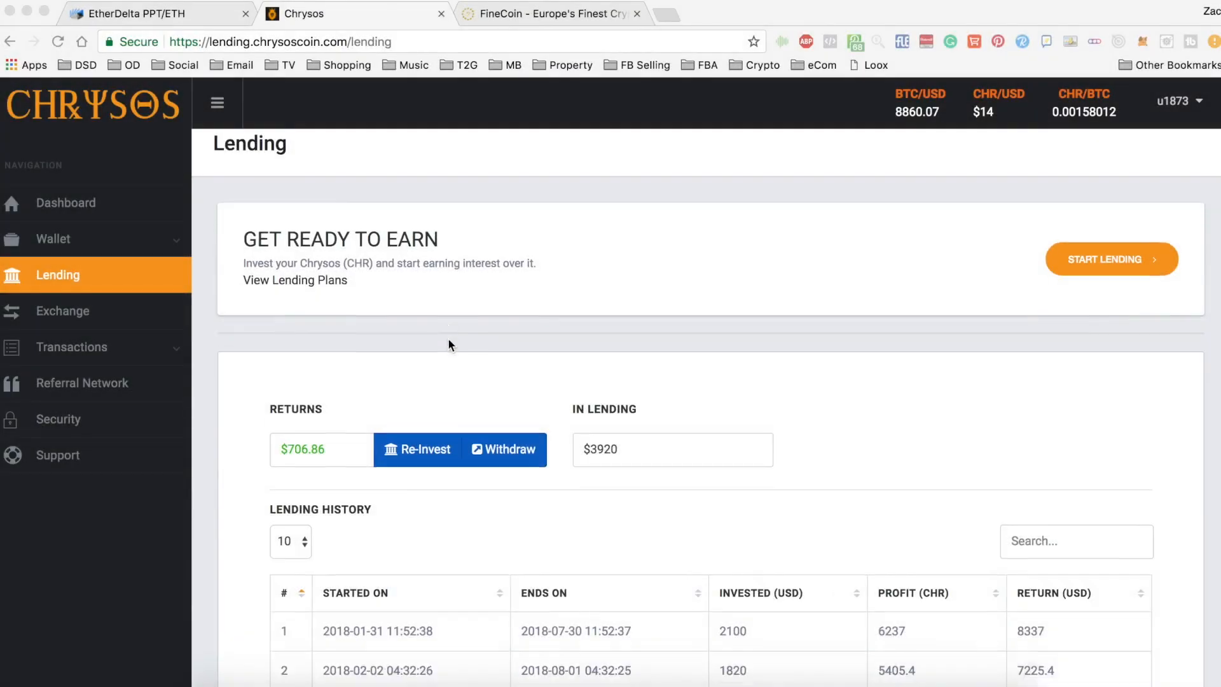
- Reinvest the $706.86 of returns as a new loan after entering the 2FA code
click(416, 449)
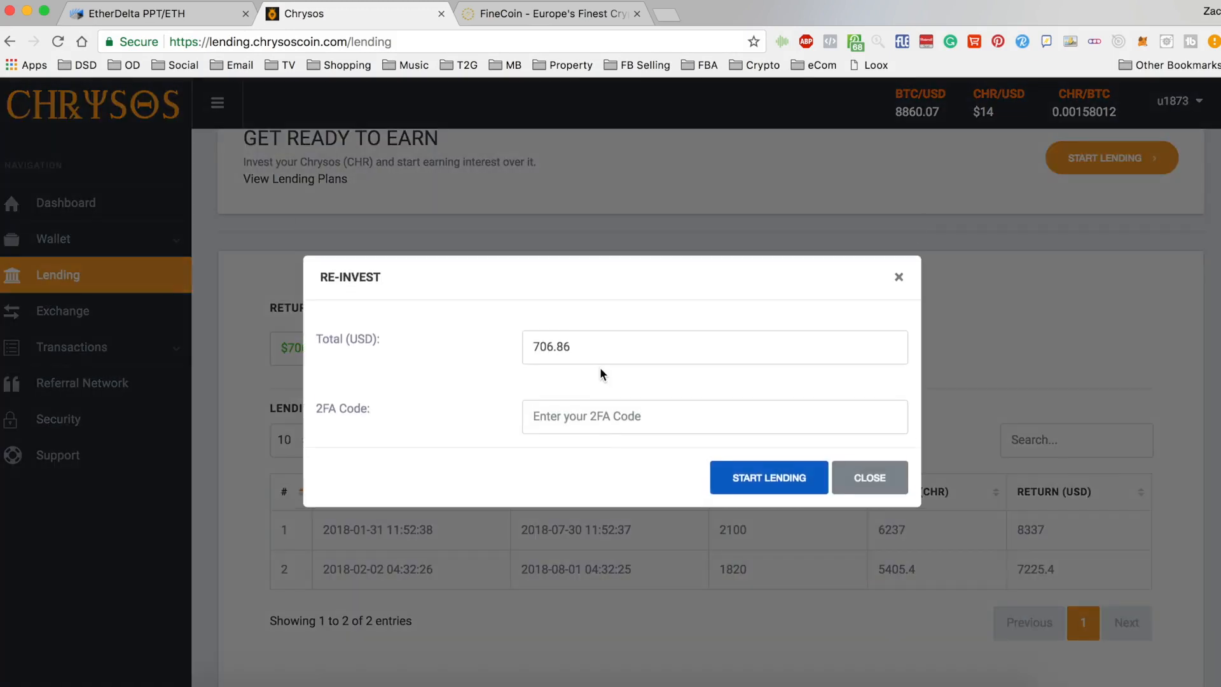
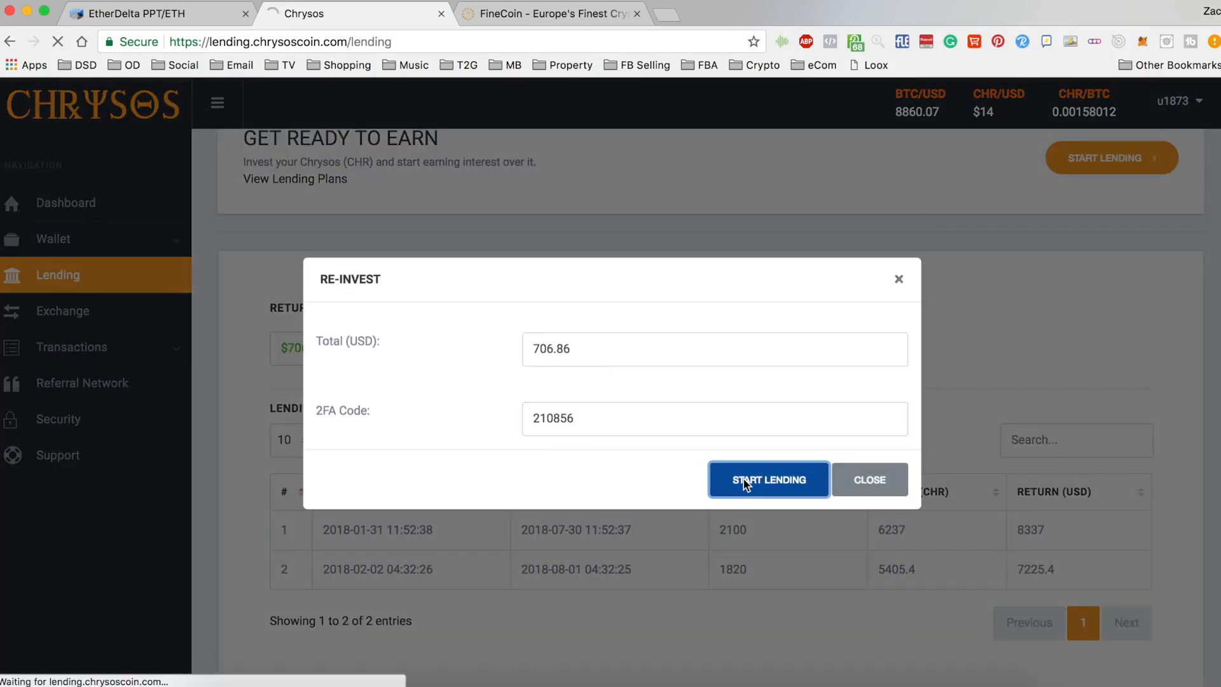
click(767, 479)
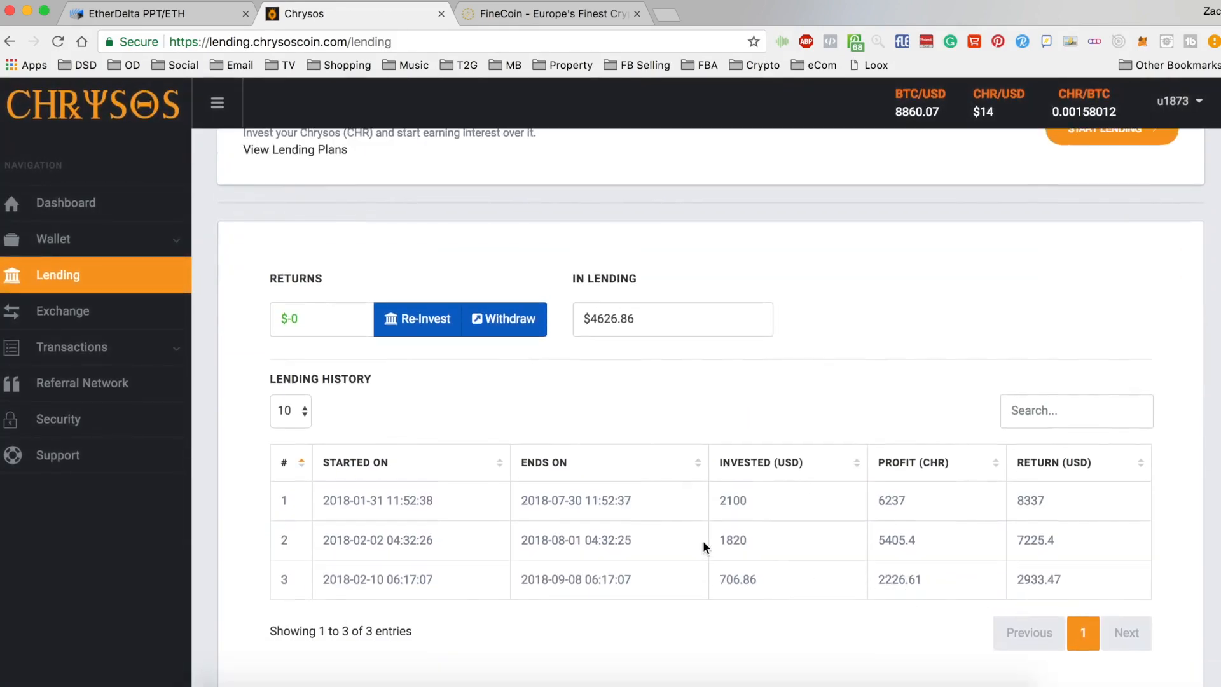
click(72, 347)
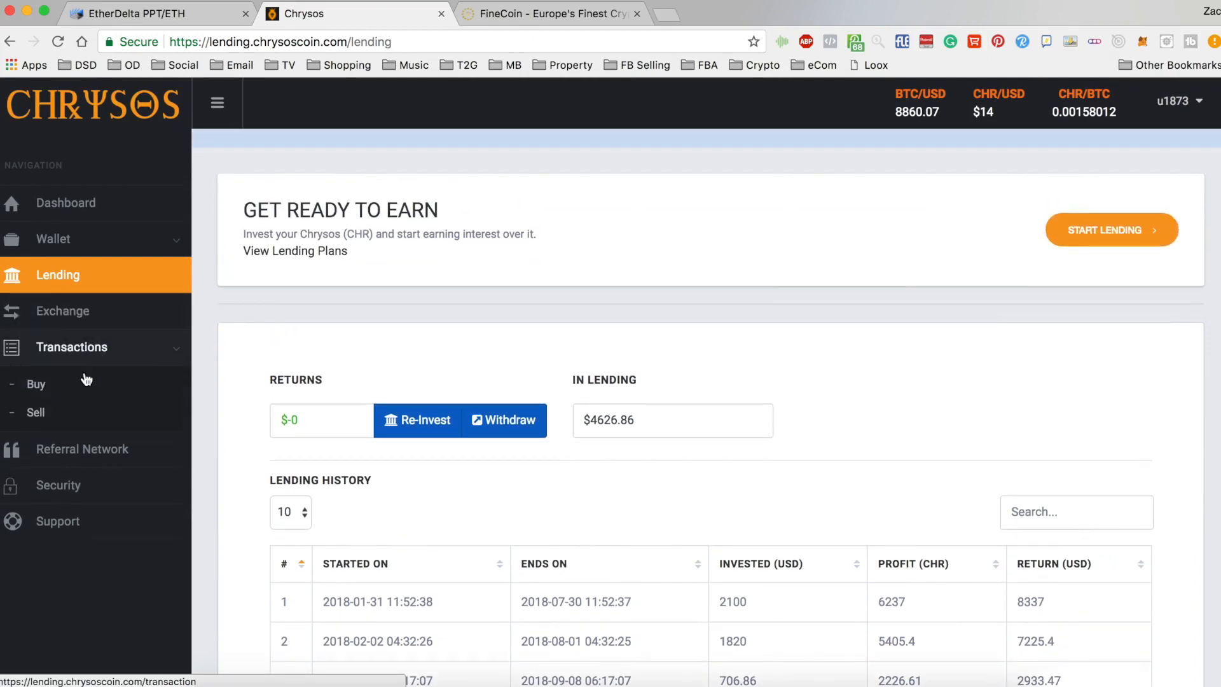
click(36, 412)
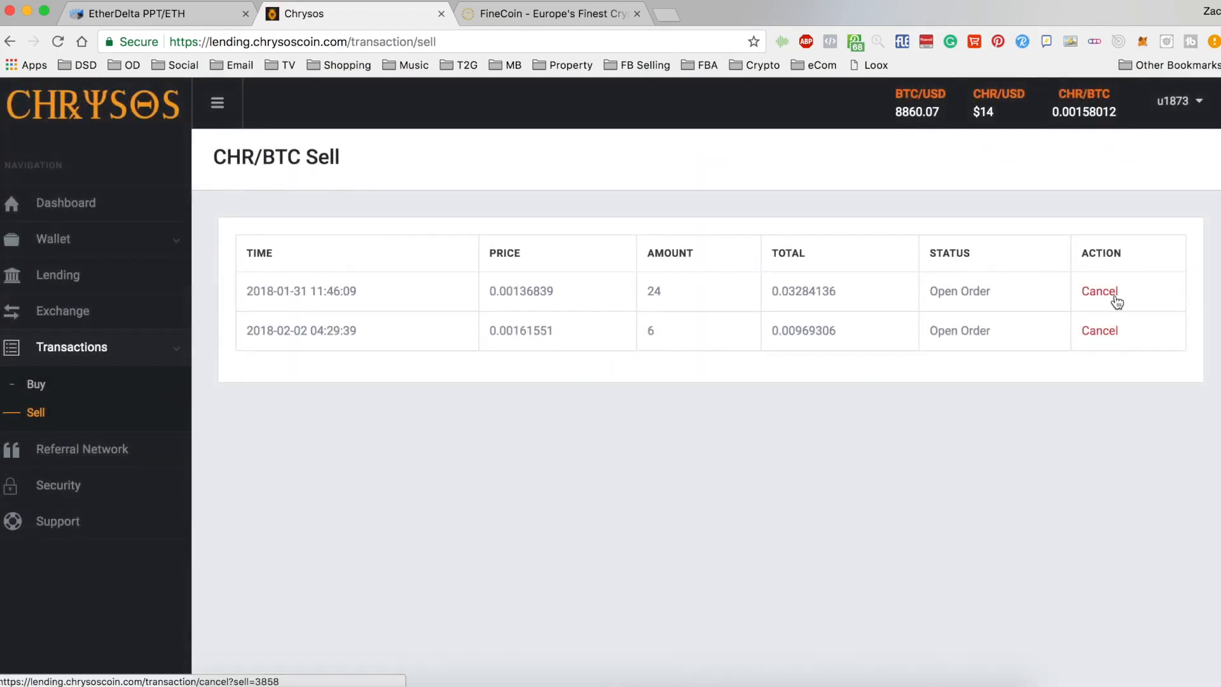
click(1099, 290)
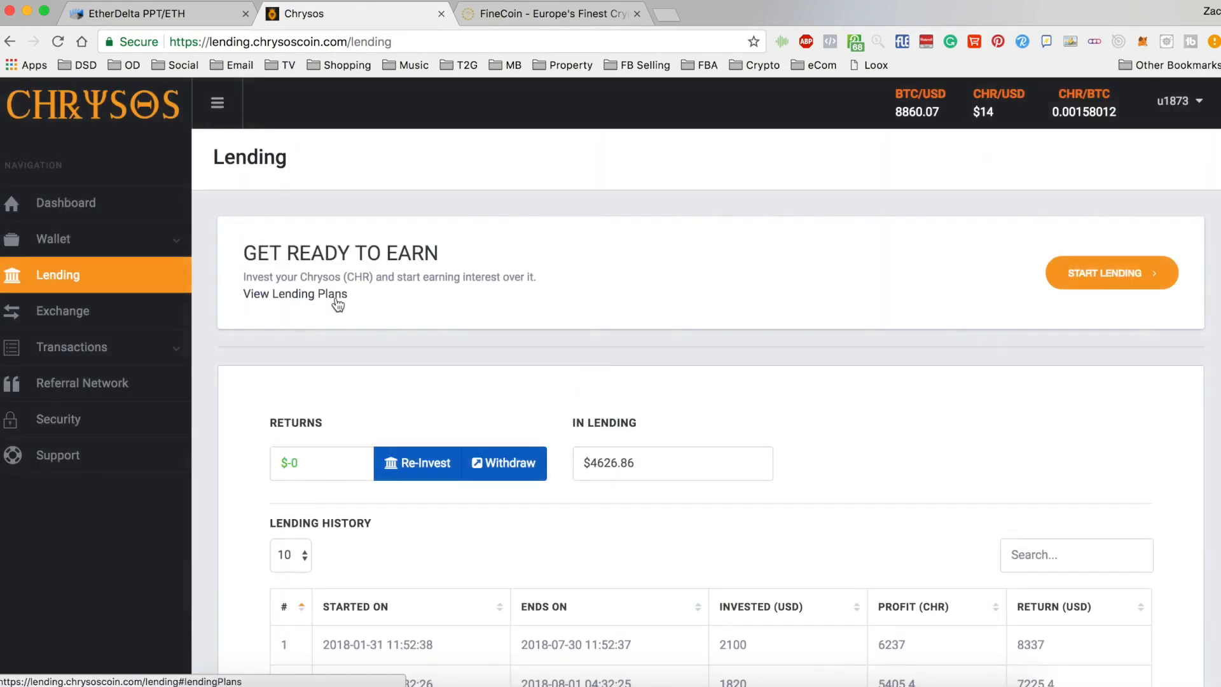
- Lend 30 CHR ($420) as a new loan, entering the 2FA code and confirming Start Lending
click(1111, 272)
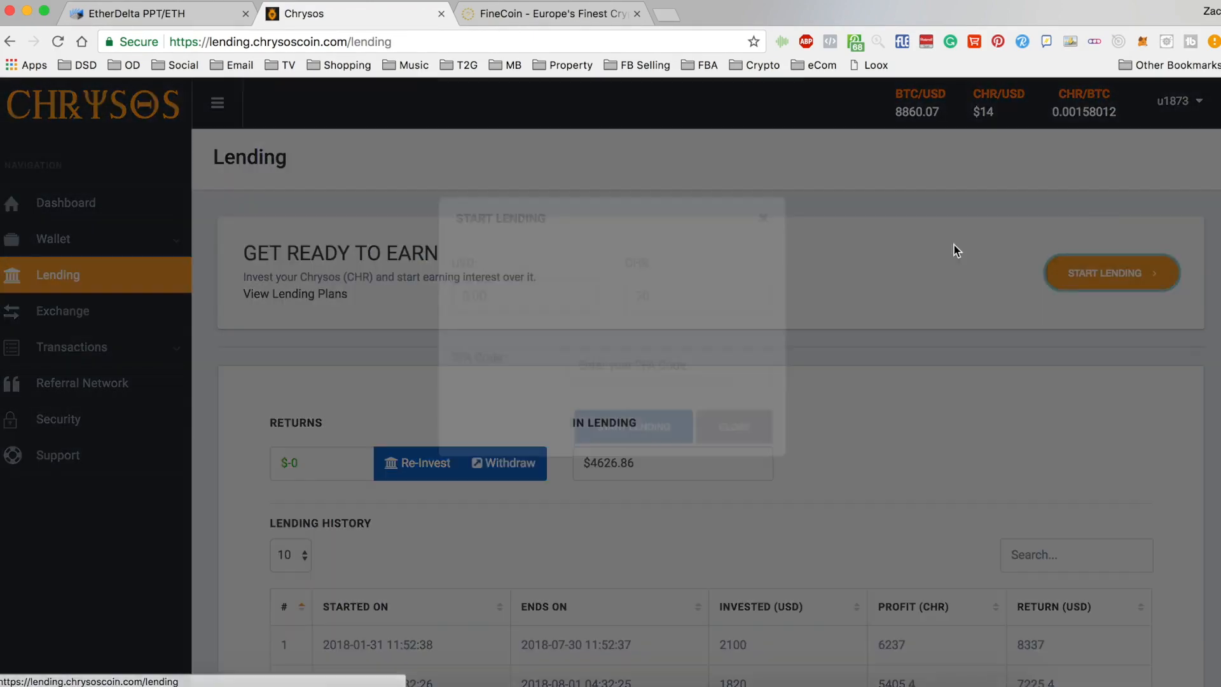
text(30)
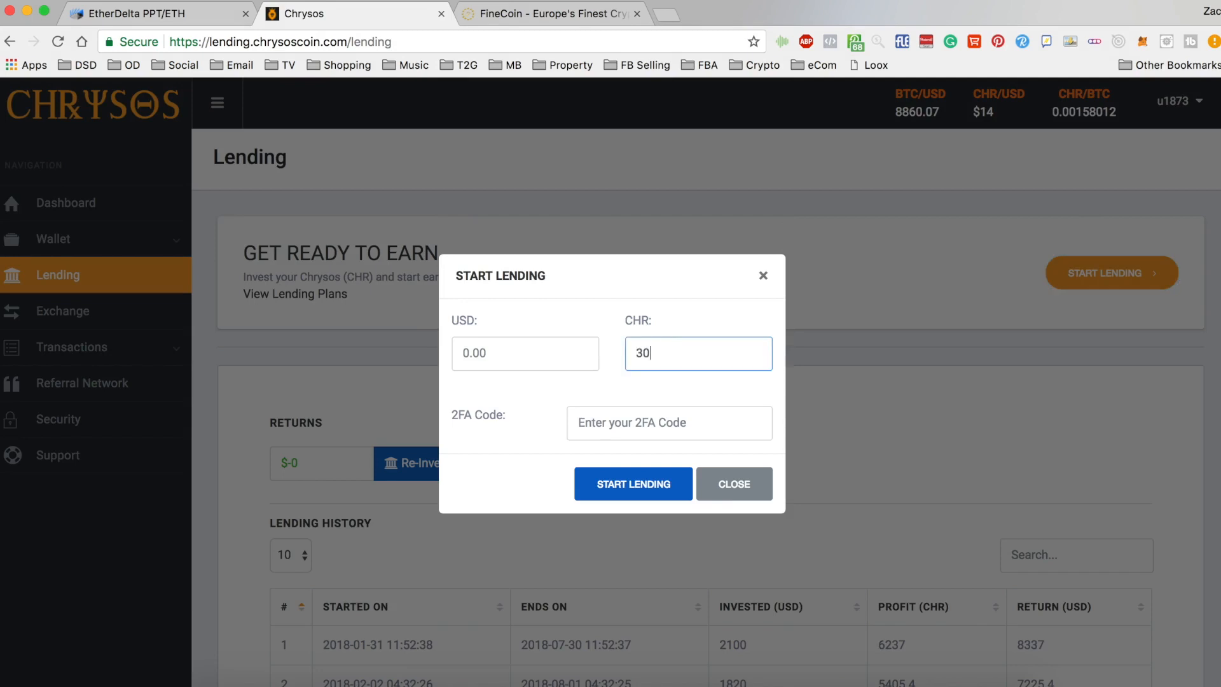
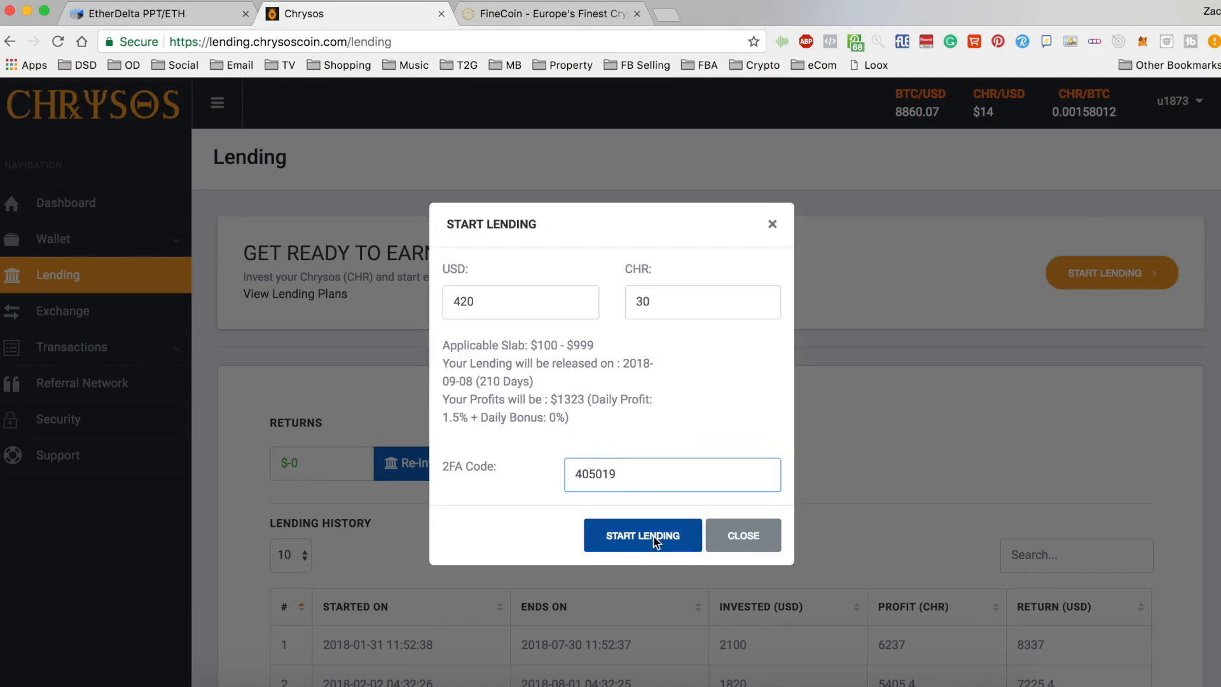
click(641, 535)
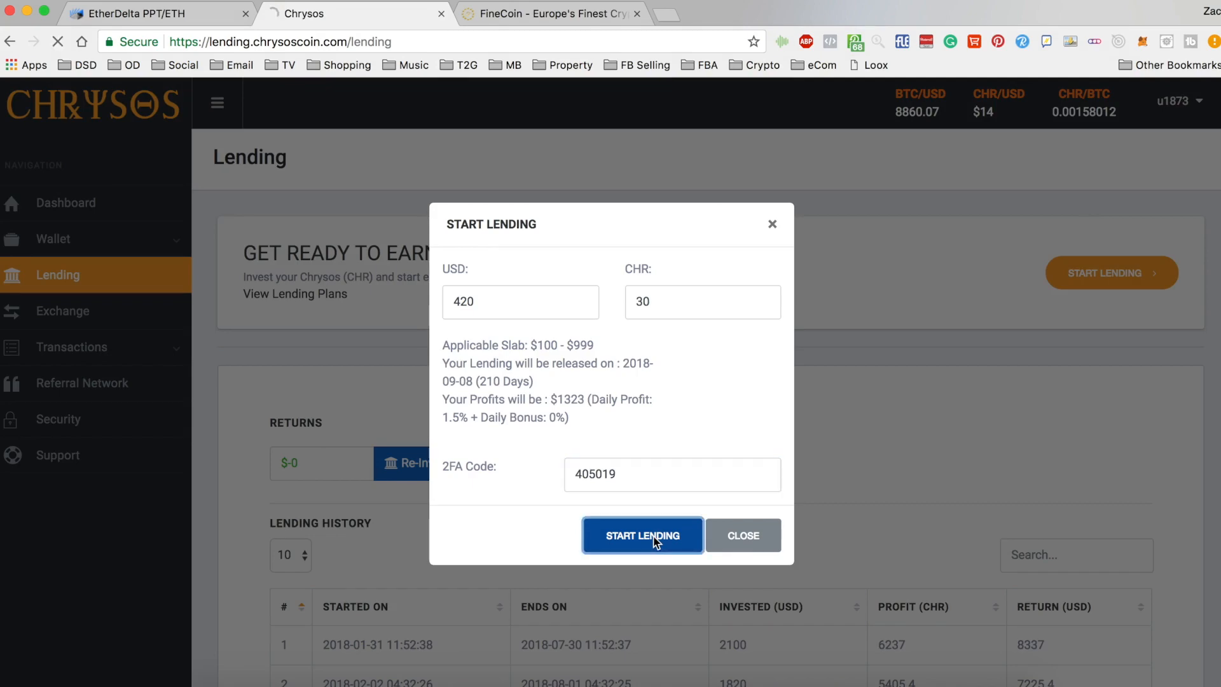
click(641, 535)
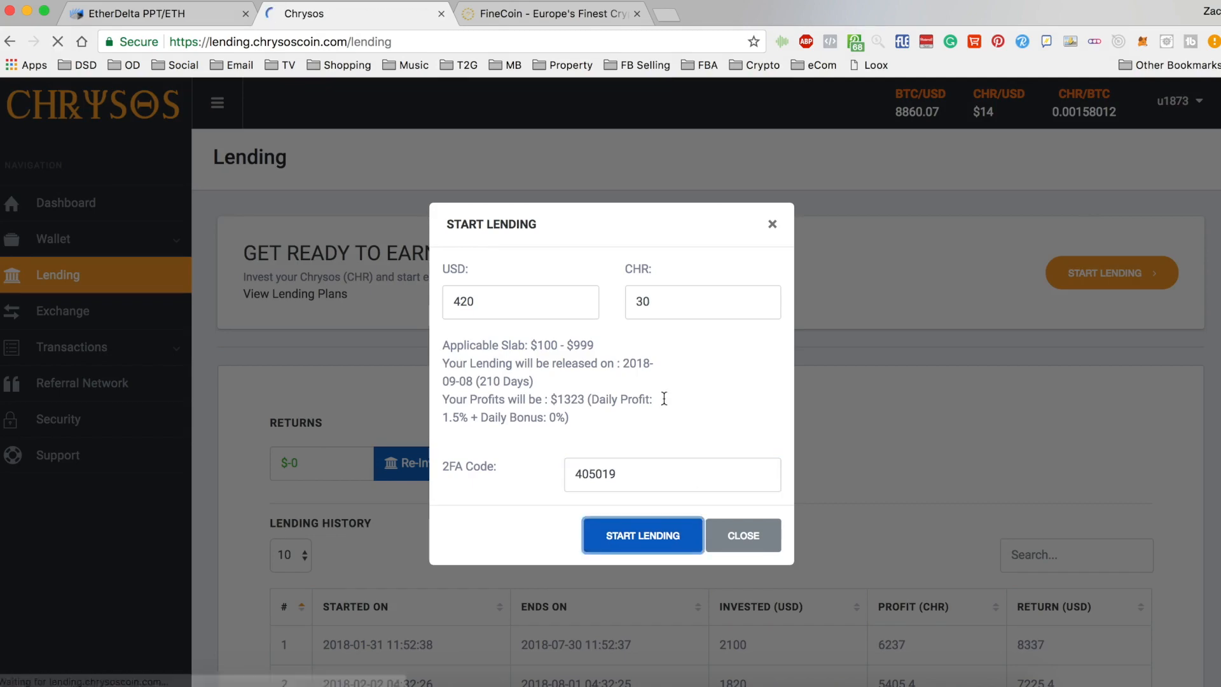
click(641, 535)
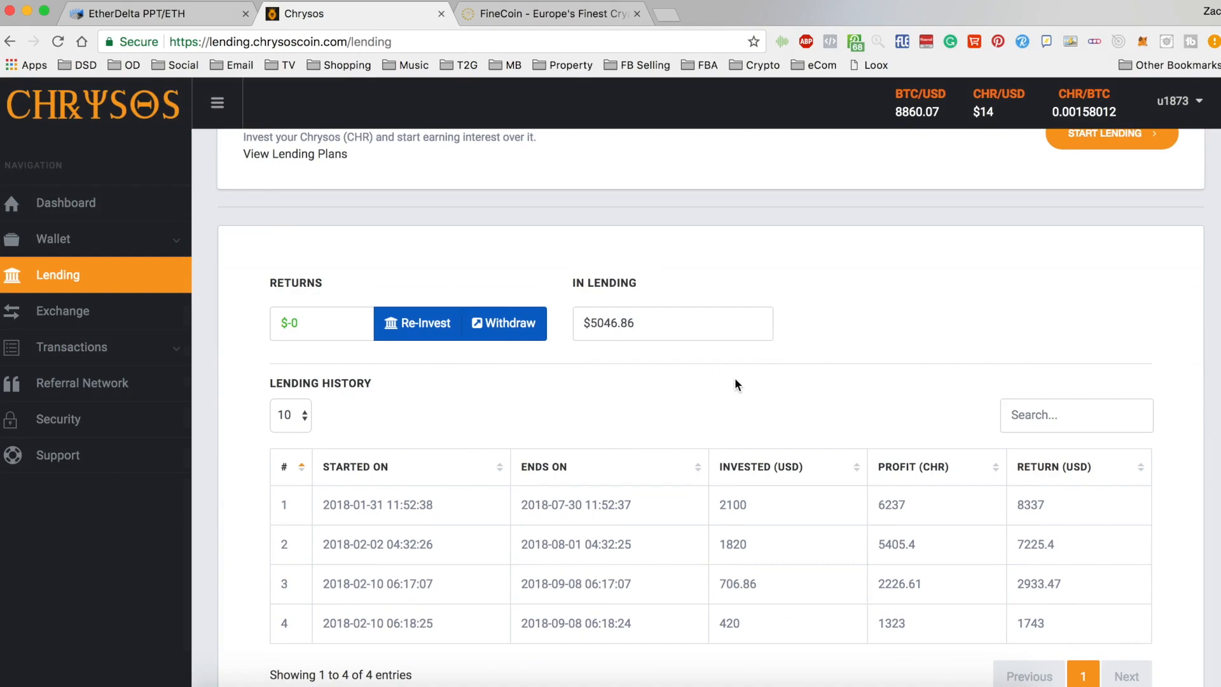
scroll(down, 3)
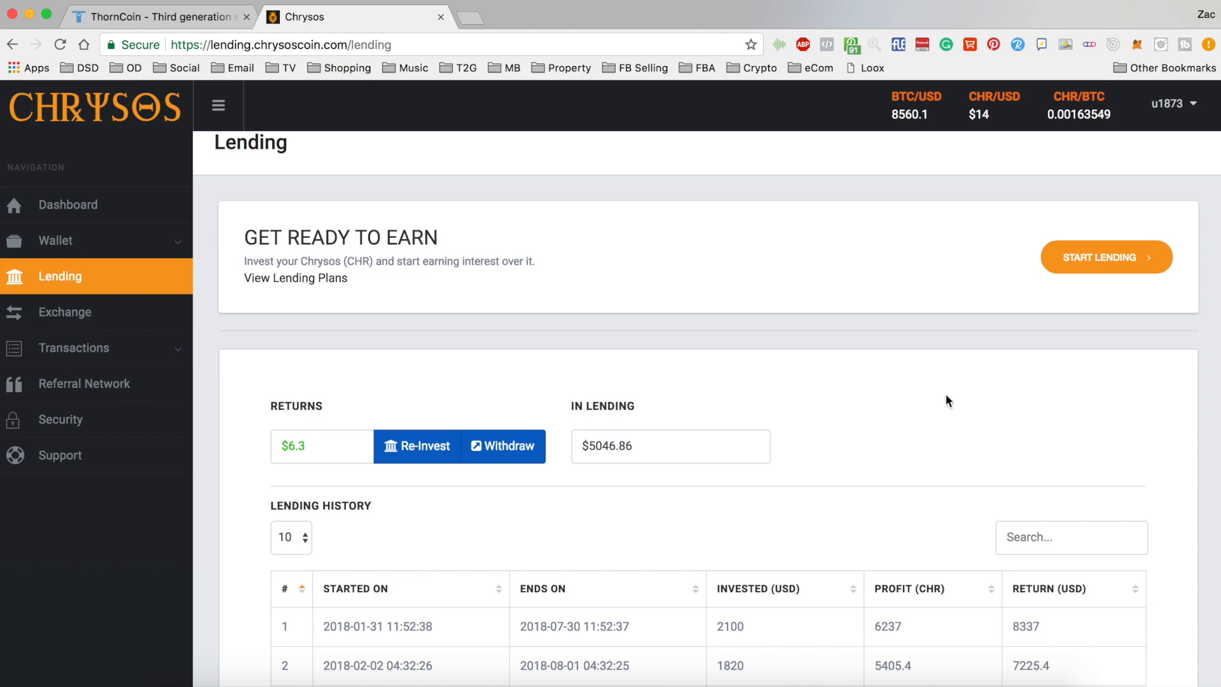
scroll(down, 3)
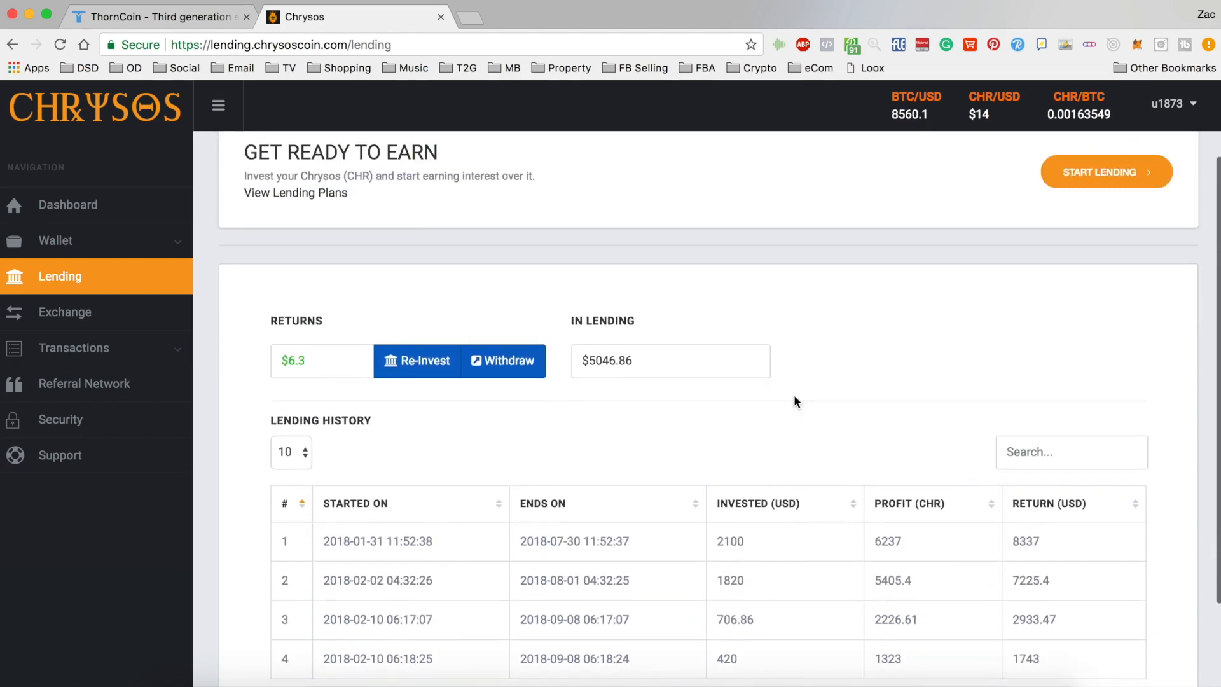
mouse_move(715, 343)
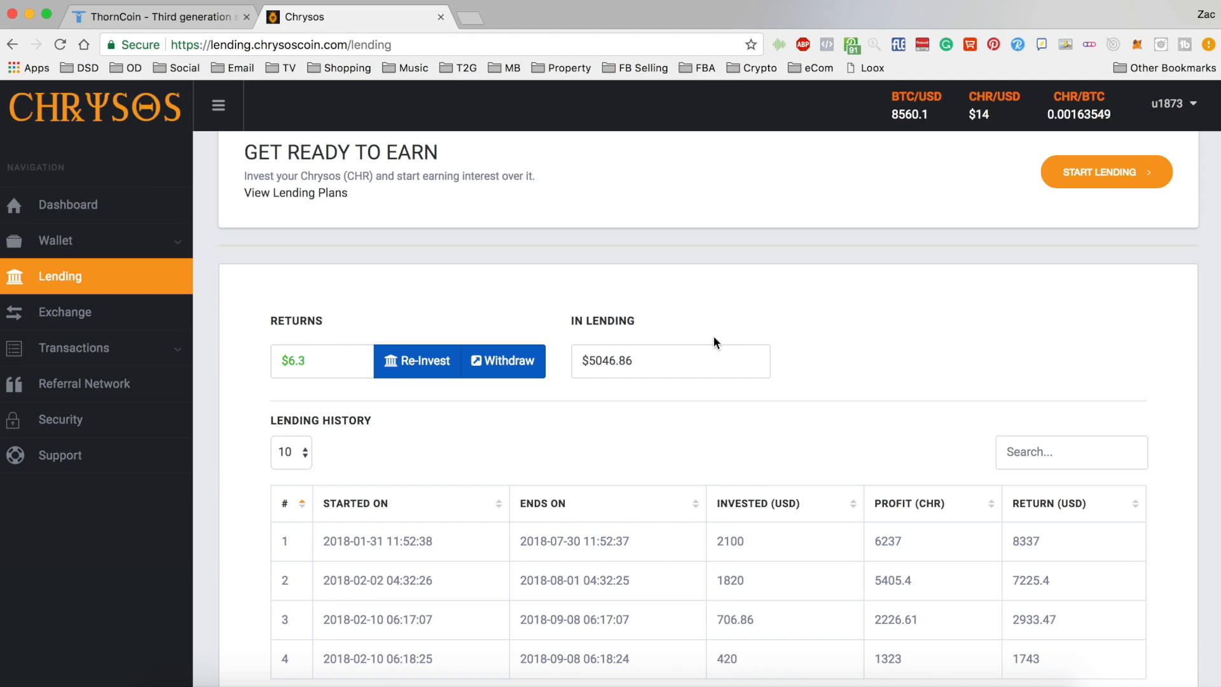
scroll(down, 3)
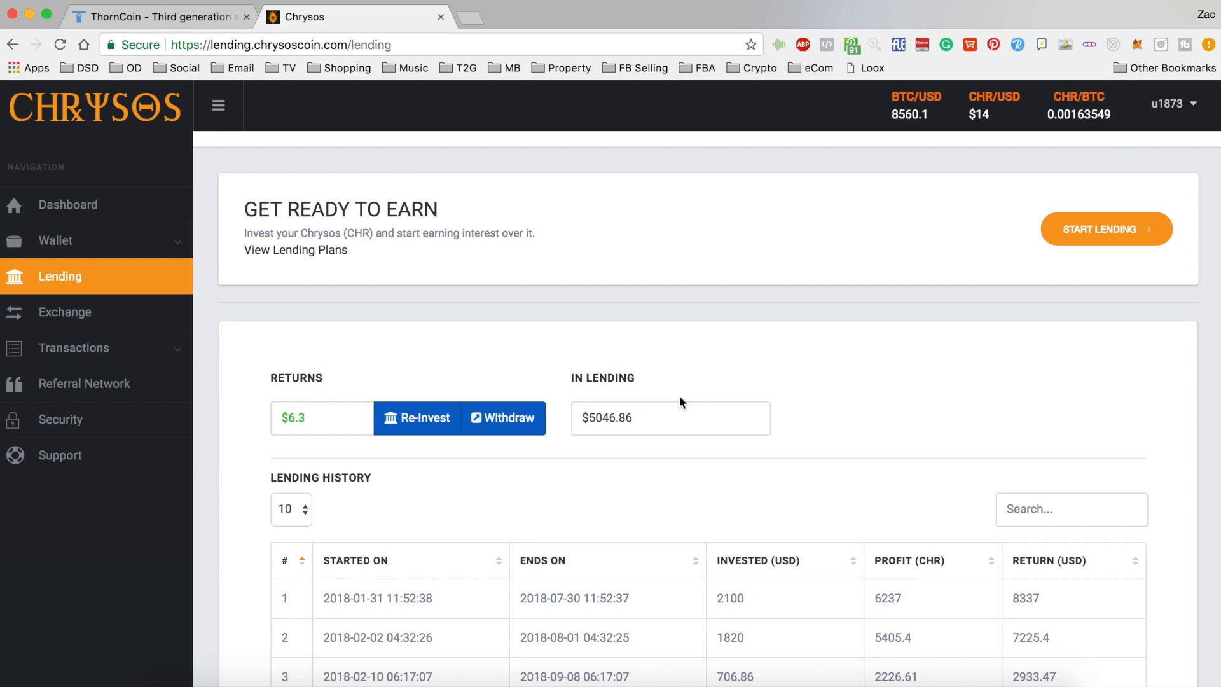
- Calculate the daily return 5046 × 0.0165 = 83.259 in Spotlight
key(cmd+space)
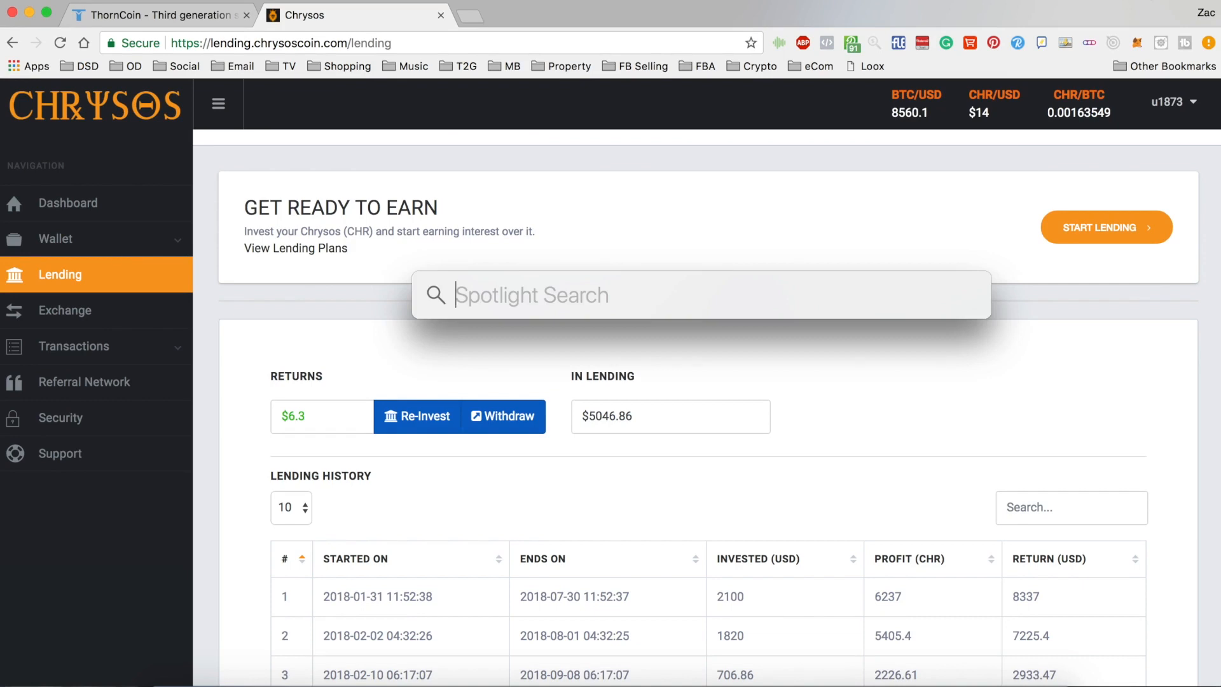
text(500)
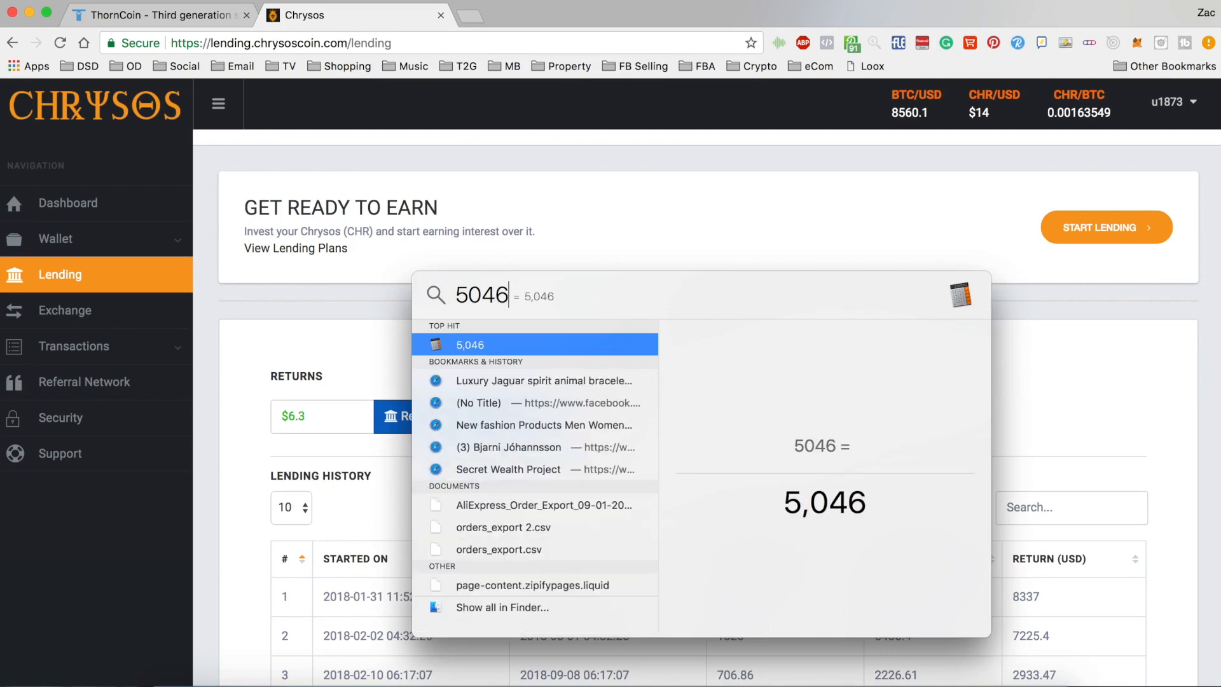
text(*)
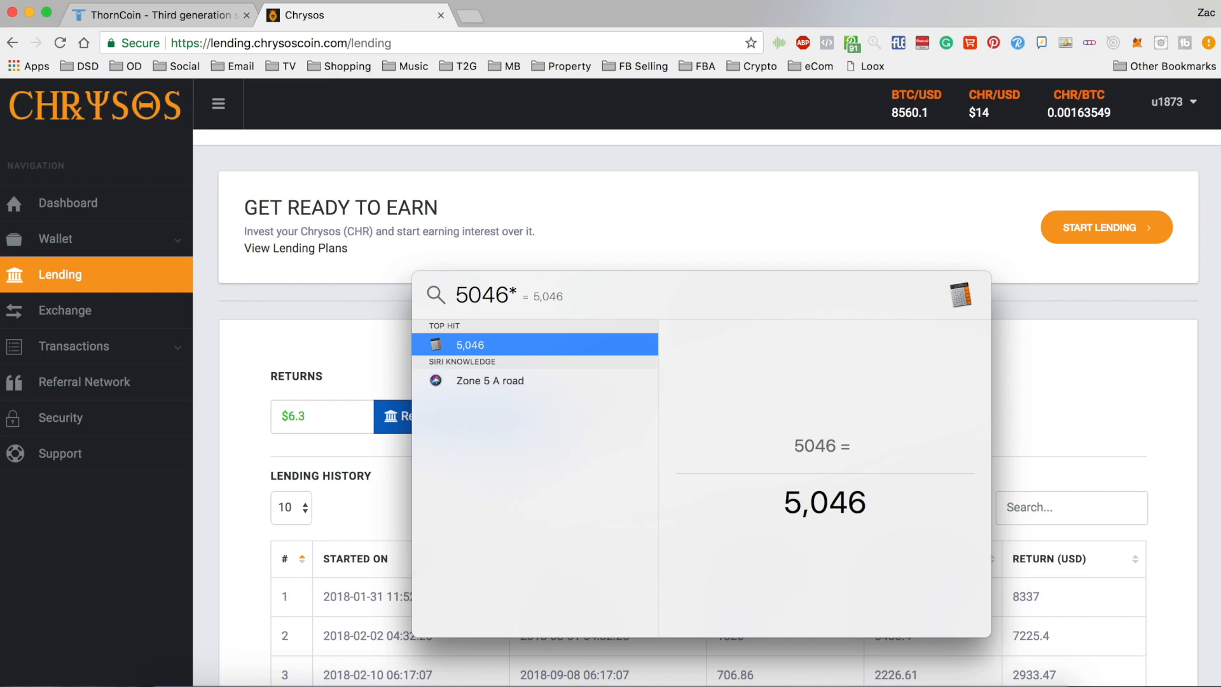
text(*.0165)
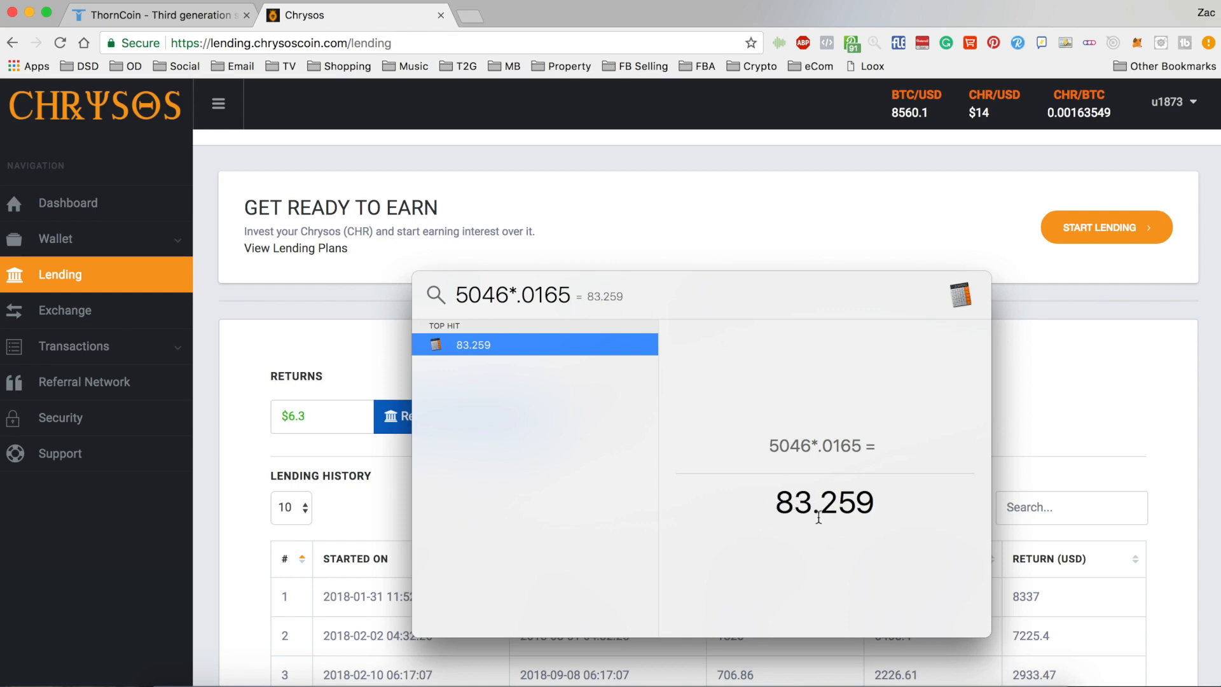
mouse_move(563, 305)
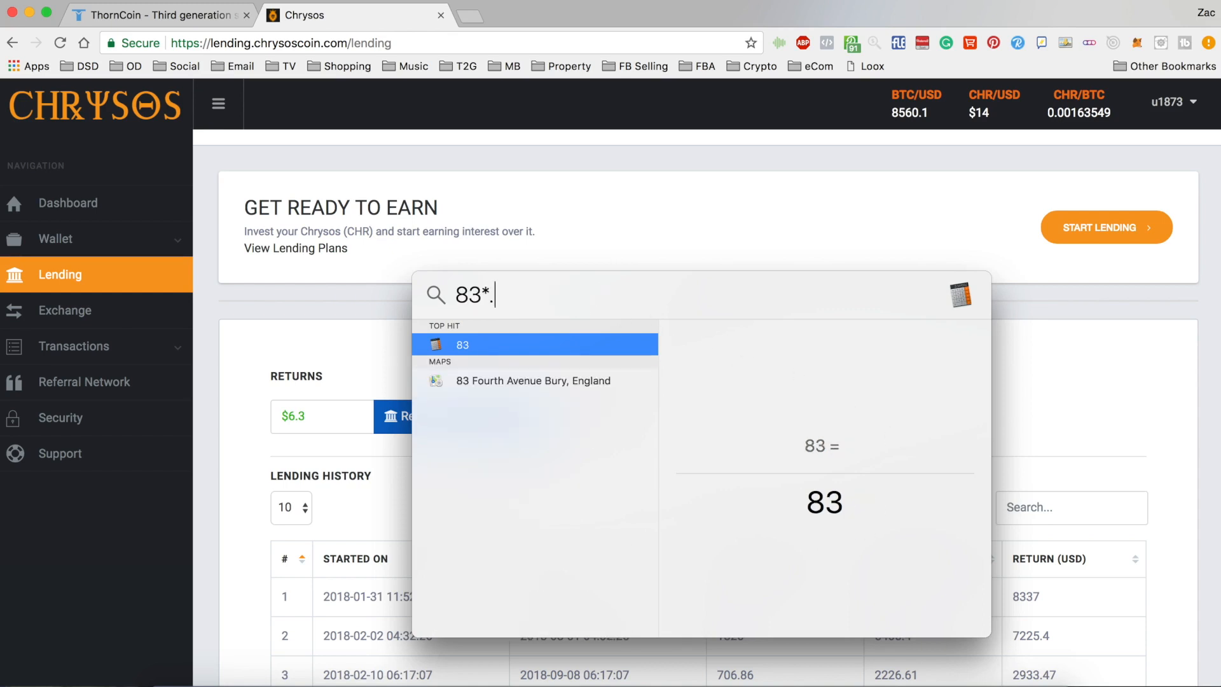
- Calculate the 30-day total 83 × 30 = 2,490 and begin a new sum starting '24'
text(30)
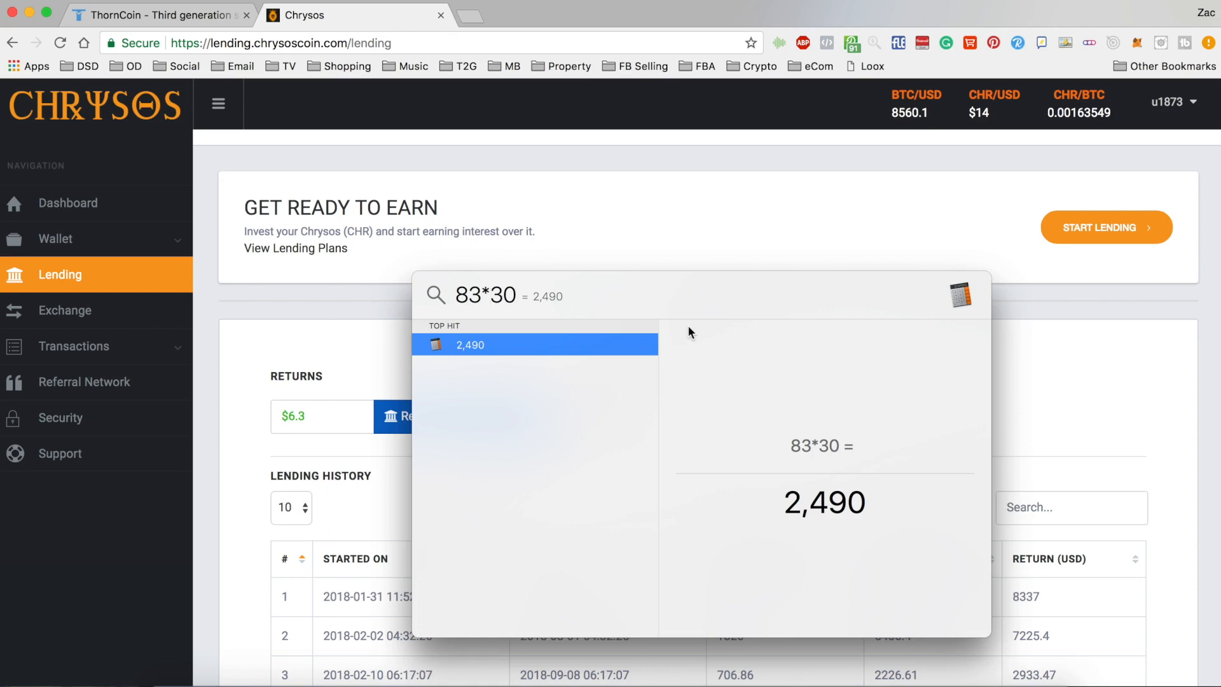
double_click(484, 295)
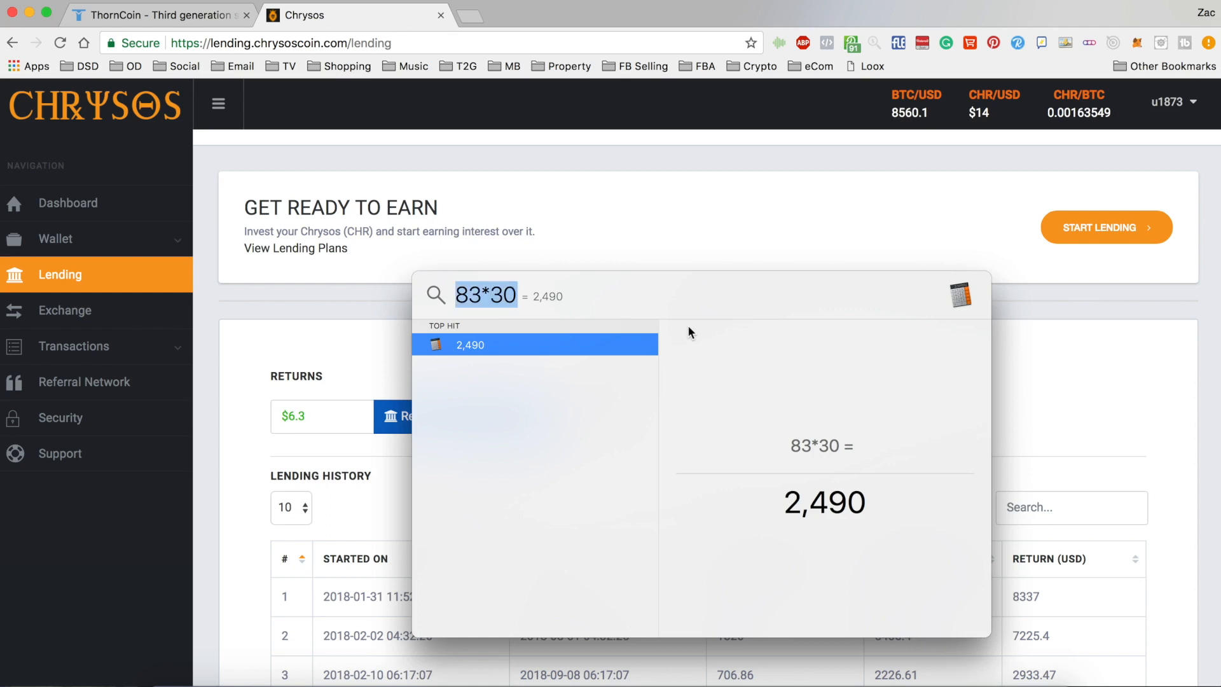
text(24)
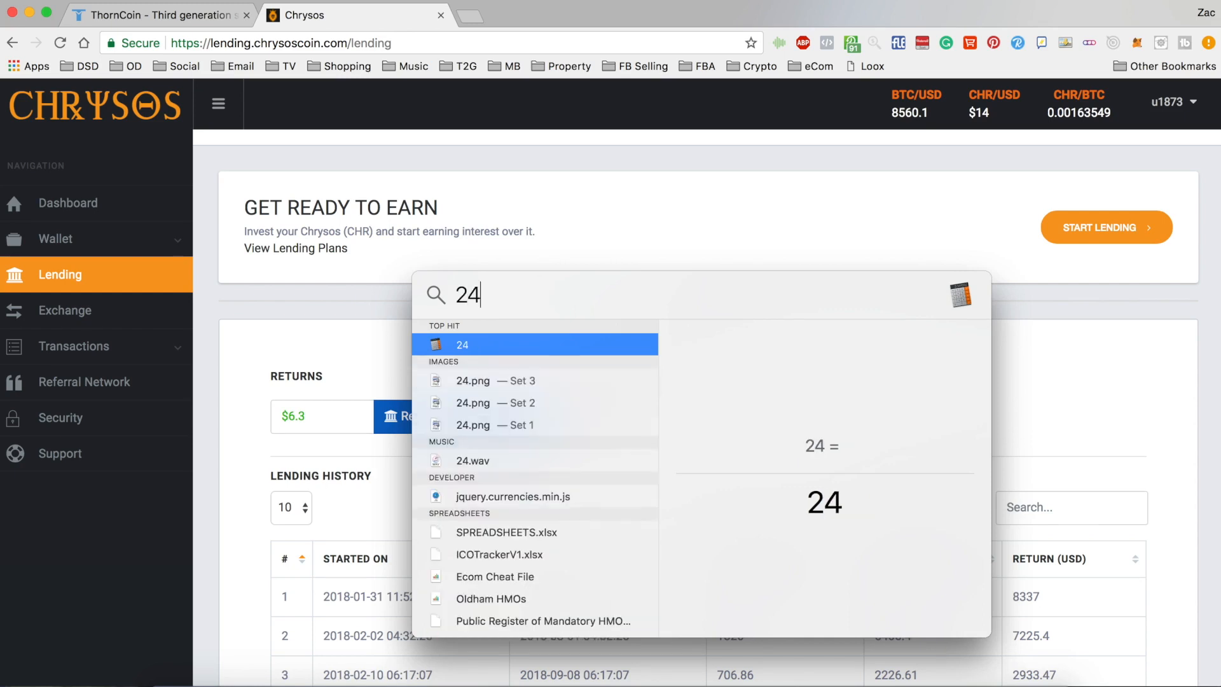
- Convert $2490 to British pounds in Spotlight, showing 1,786.15
text($2490)
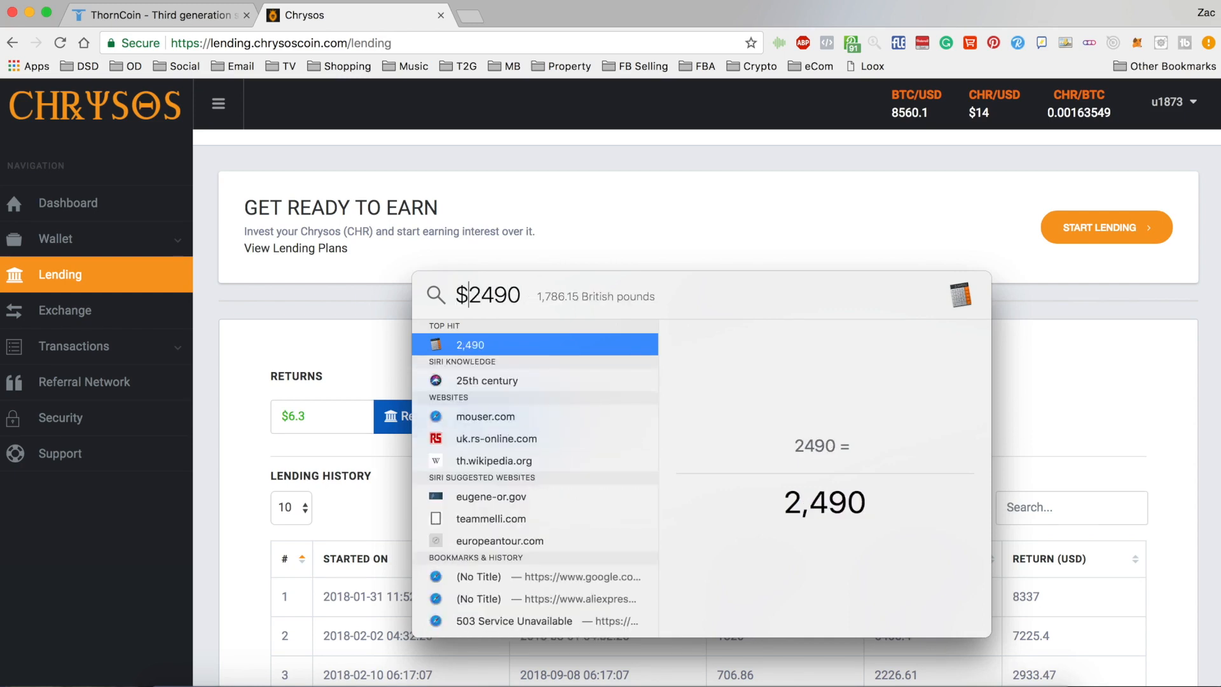
click(535, 344)
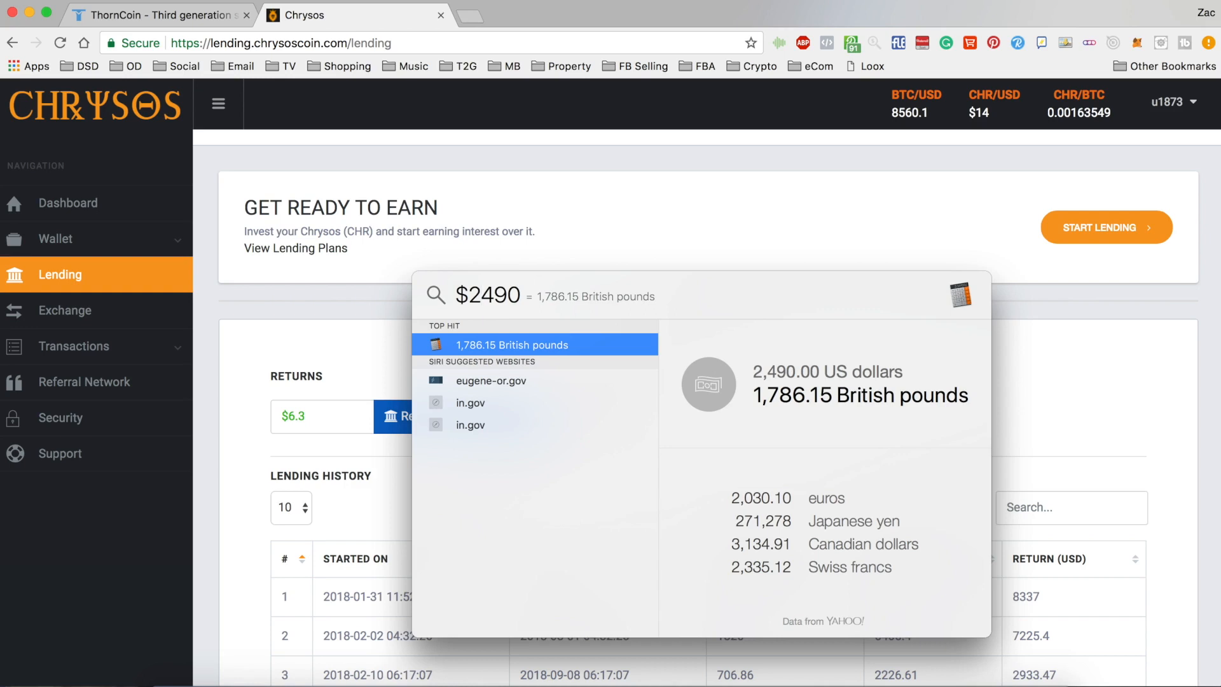
click(483, 295)
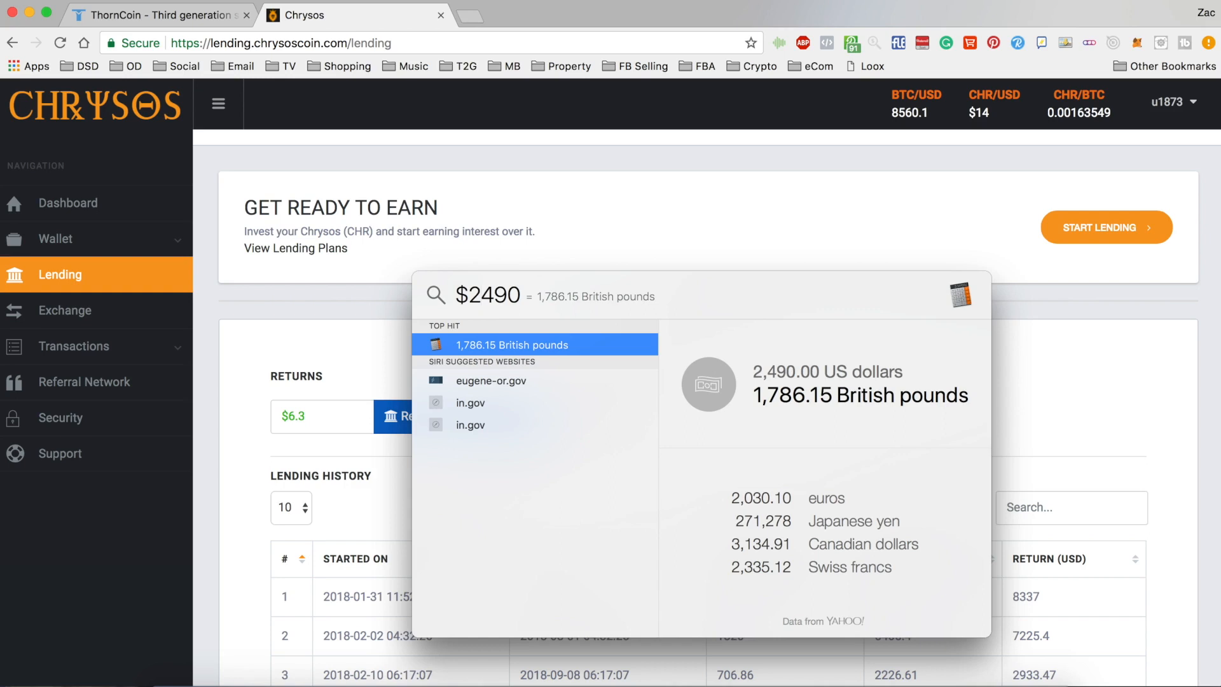
click(481, 295)
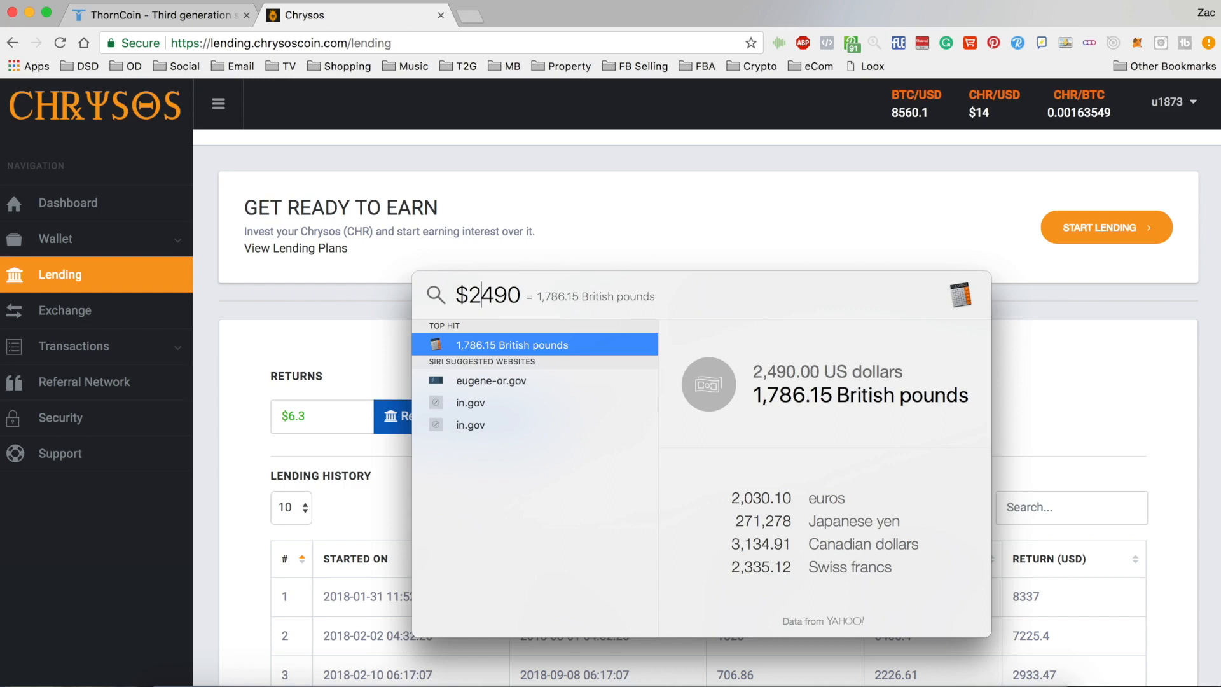